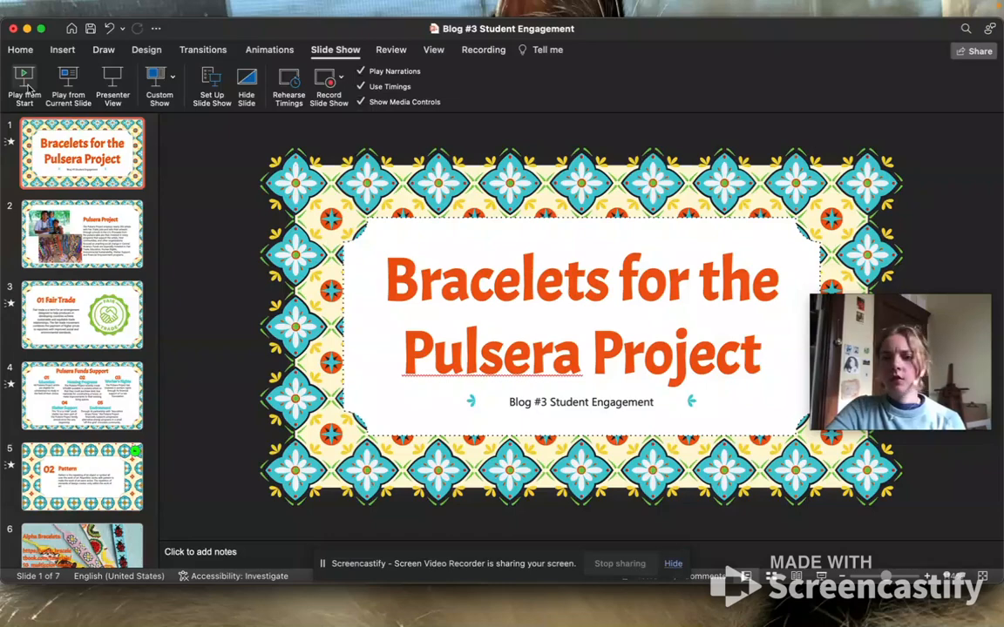
Switch to Chrome and bring up the Screencastify My Videos library
click(25, 85)
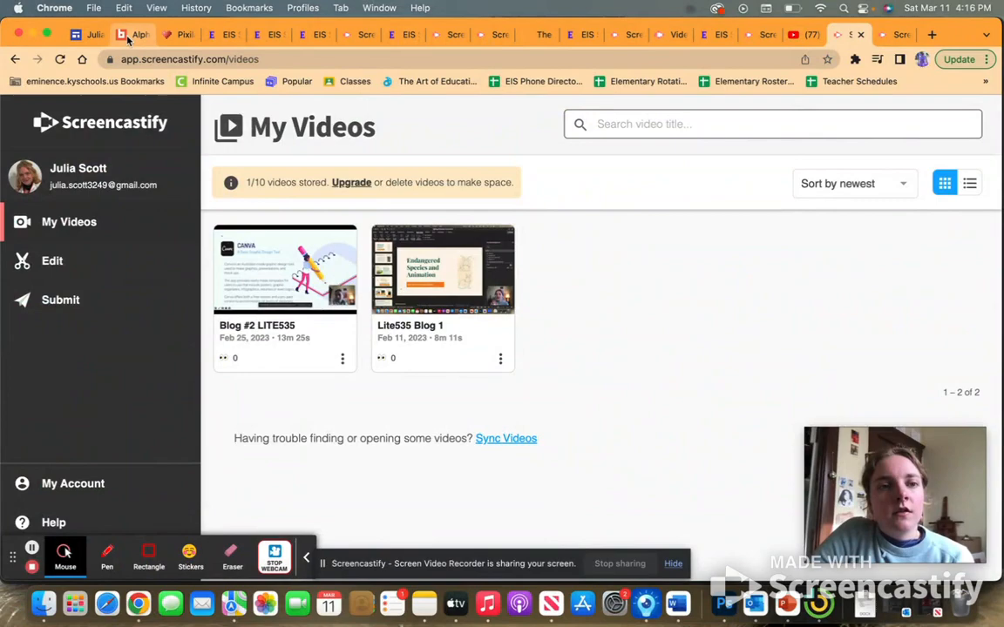
click(133, 35)
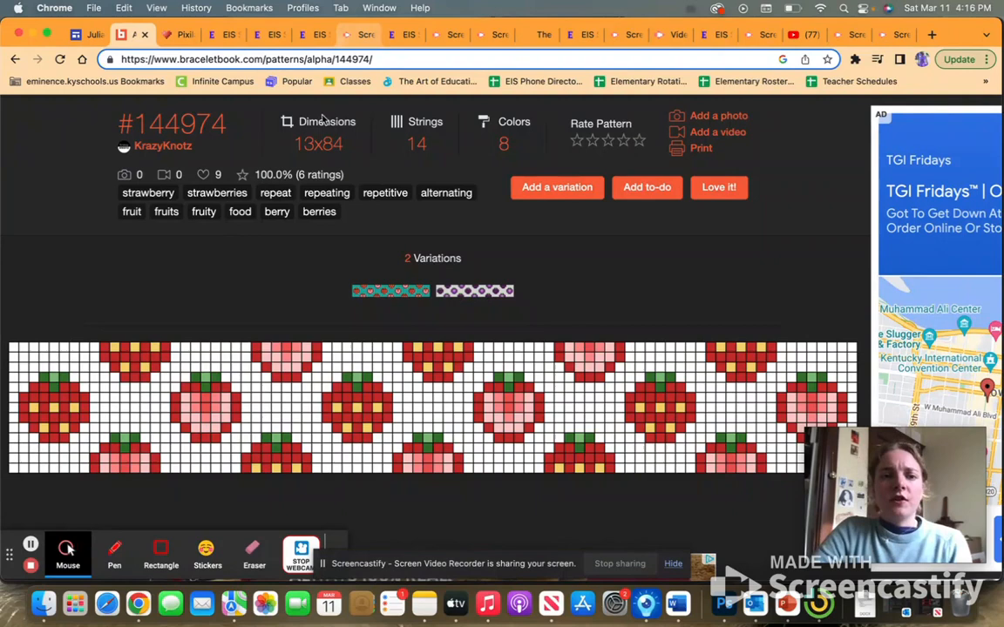
mouse_move(17, 348)
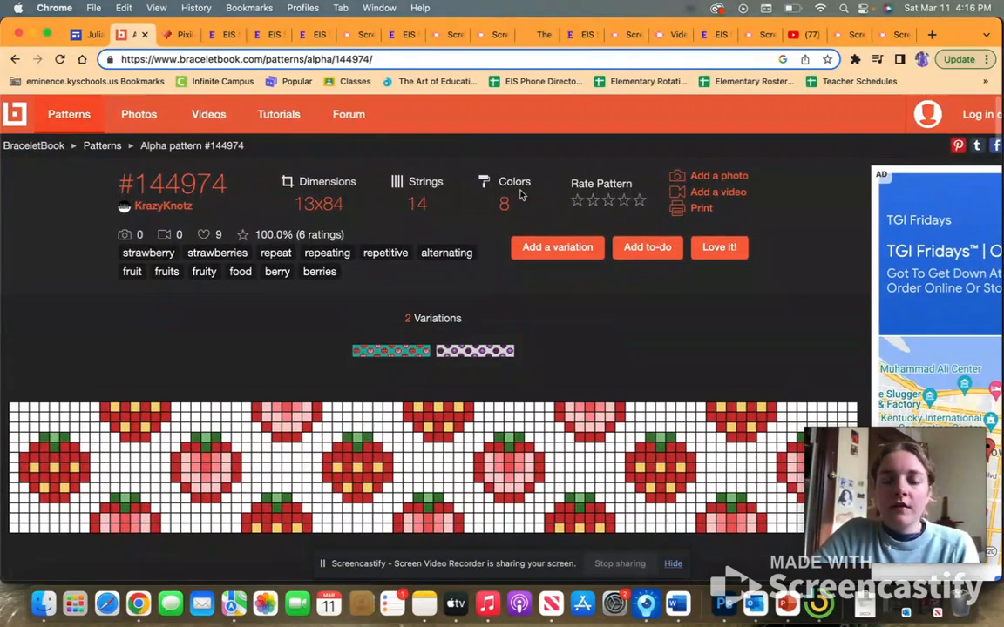
Review strawberry pattern #144974's knot chart and overview, then return to the Pixilart drawing
scroll(down, 3)
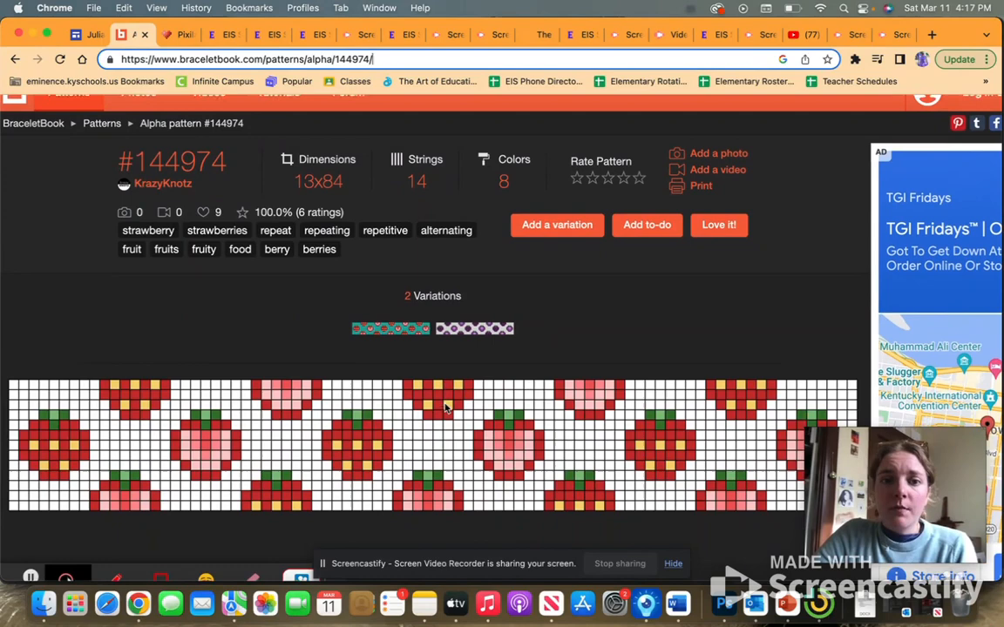
scroll(down, 3)
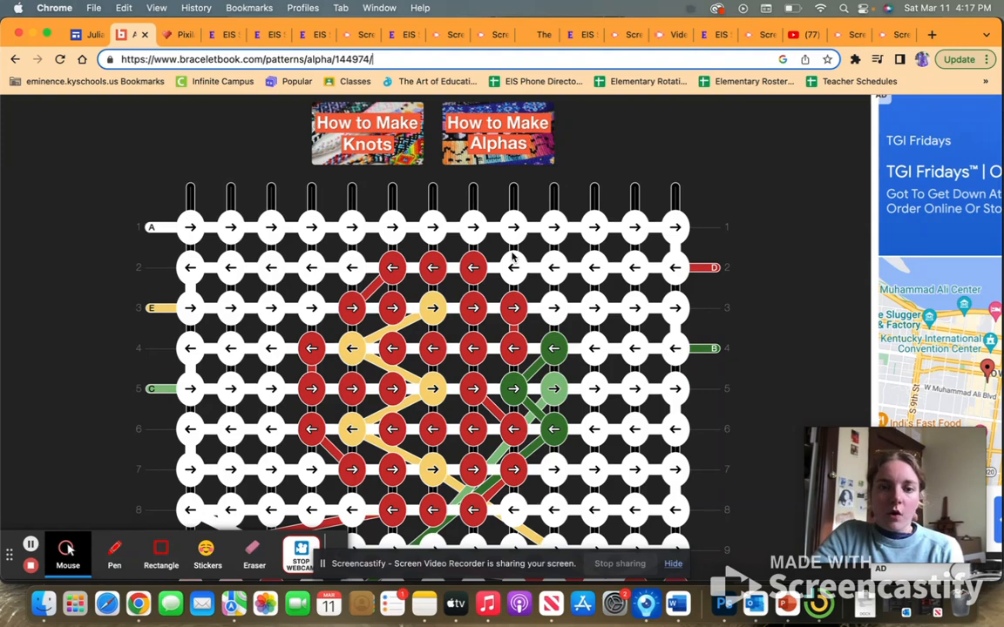
click(392, 268)
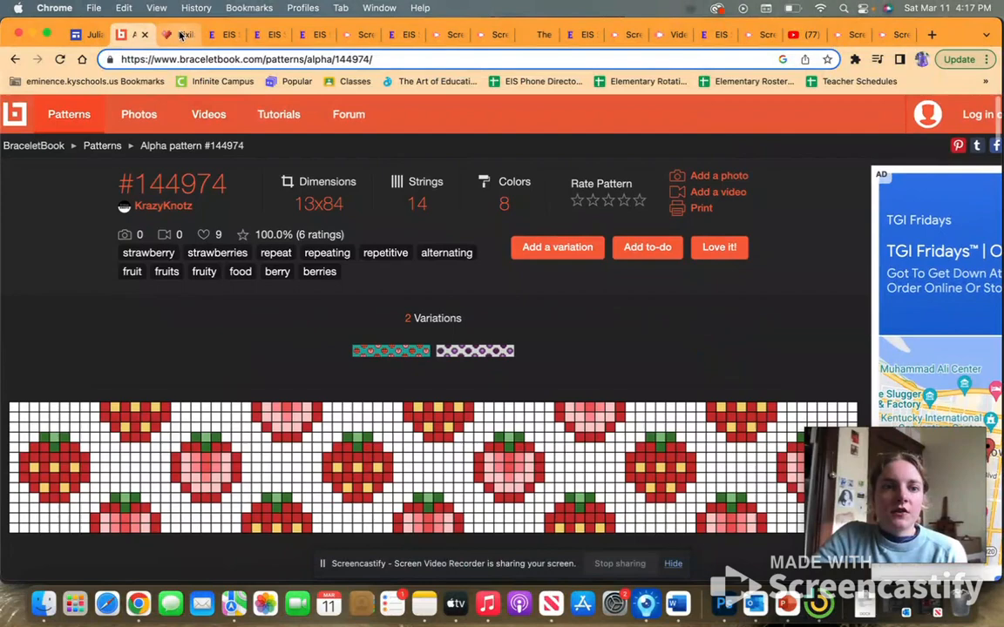
click(182, 35)
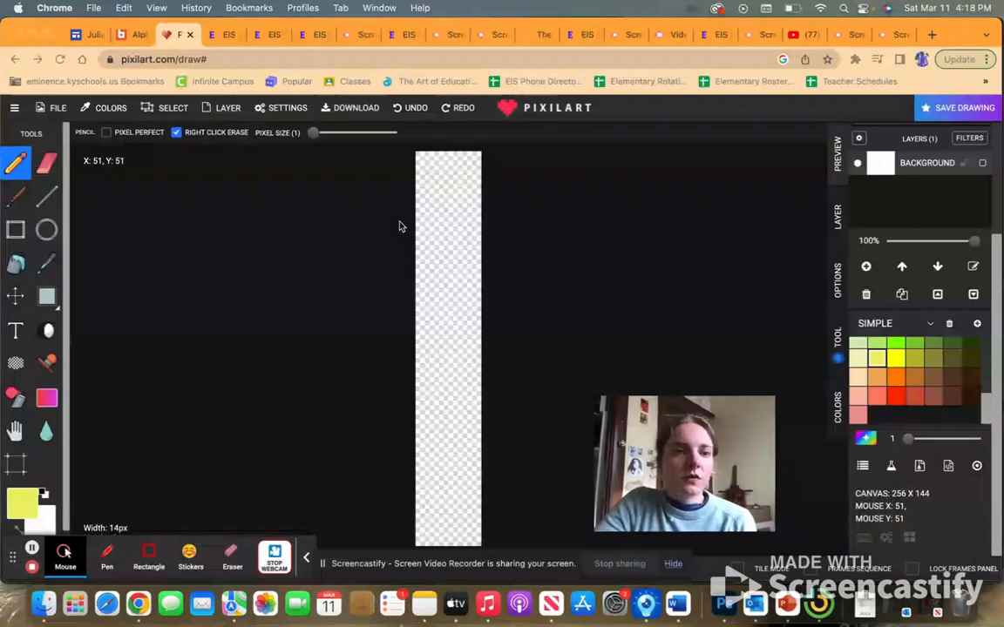
Start a new drawing from the File menu sized 14 wide by 84 tall
click(56, 108)
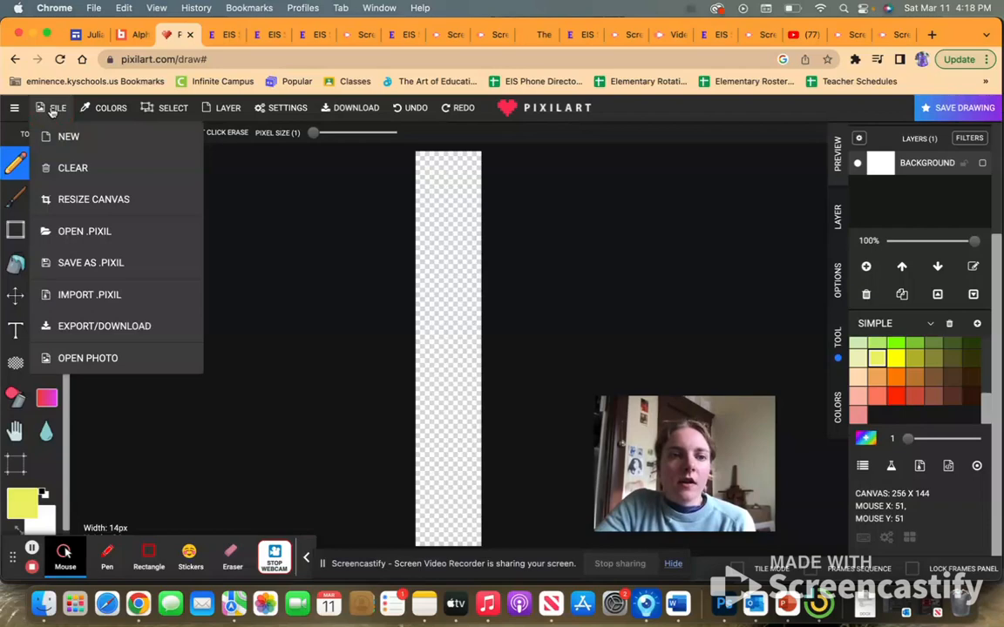
click(68, 136)
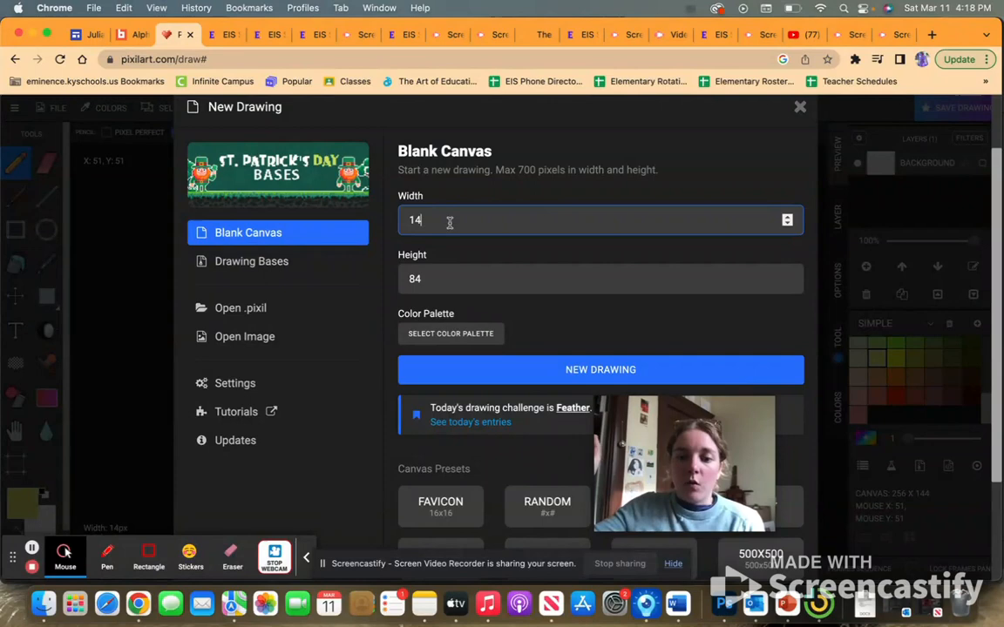
click(600, 368)
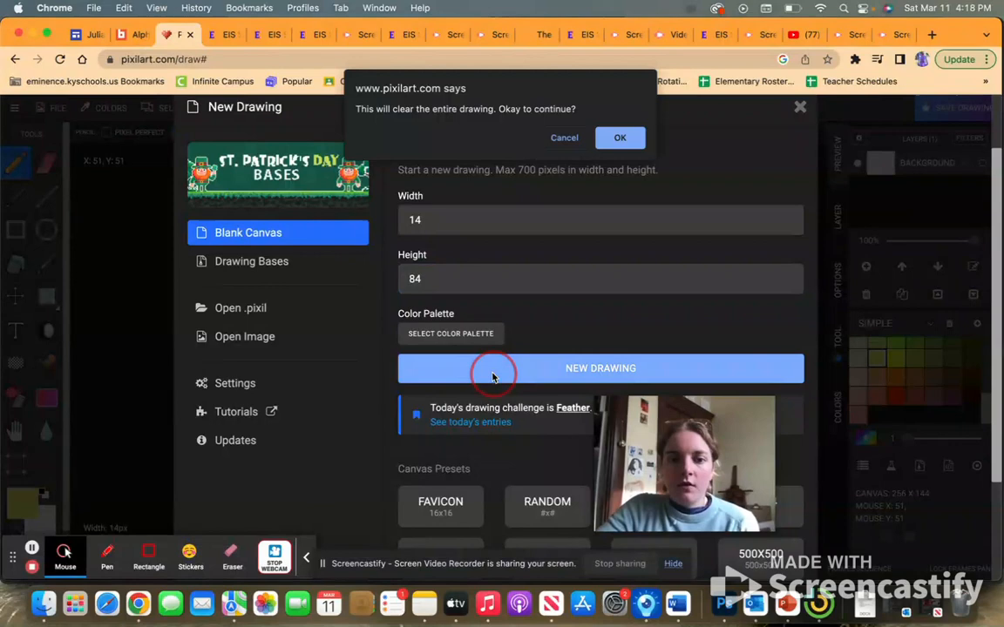
Confirm clearing the old drawing for the blank 14×84 canvas and glance at the layer filters
click(621, 138)
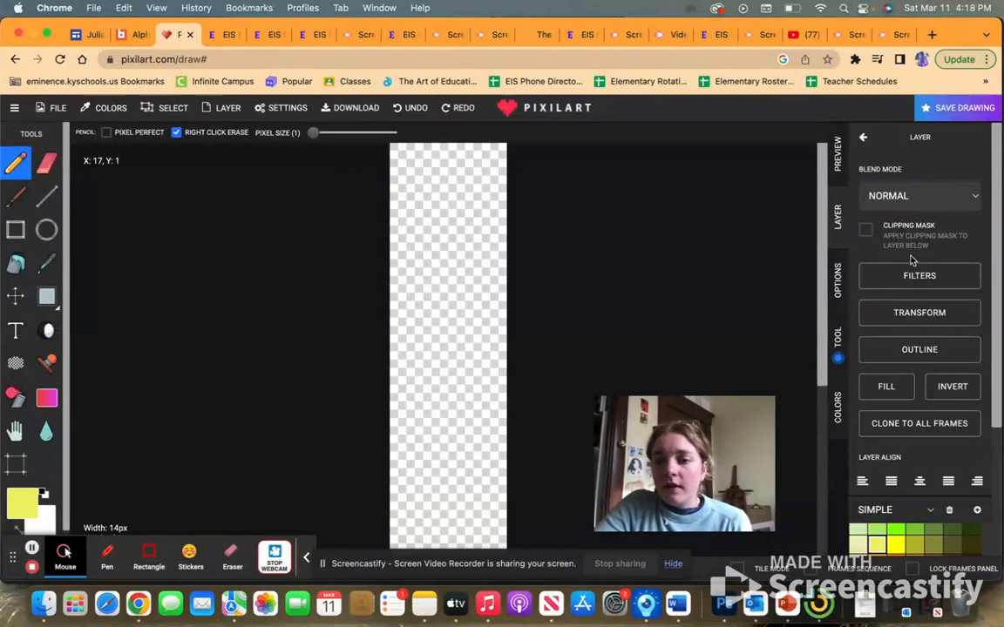
click(919, 276)
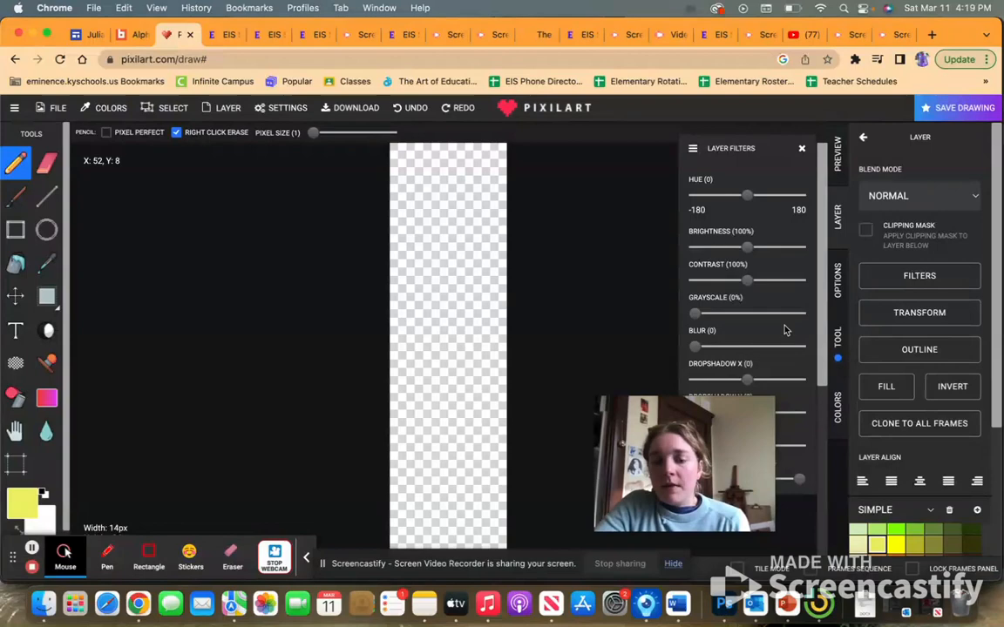
click(802, 147)
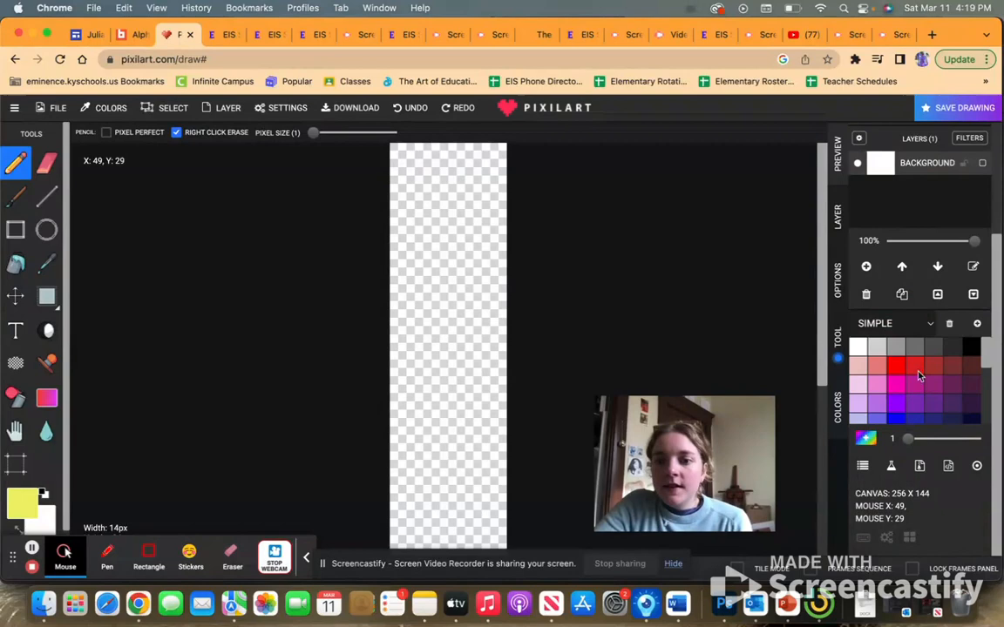
click(889, 322)
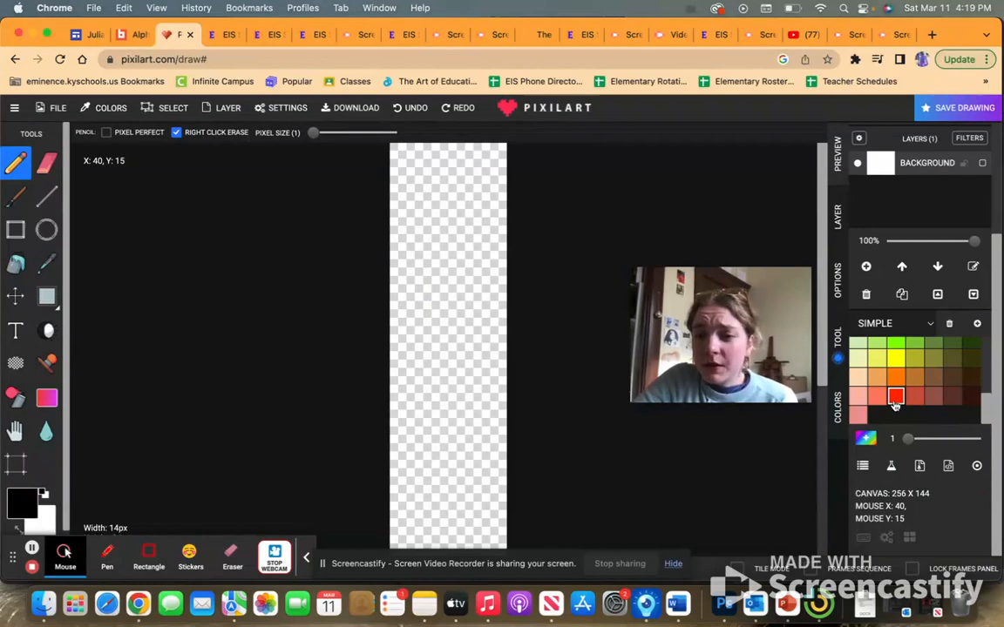
Draw a red heart outline near the top of the canvas with the Pencil
click(896, 397)
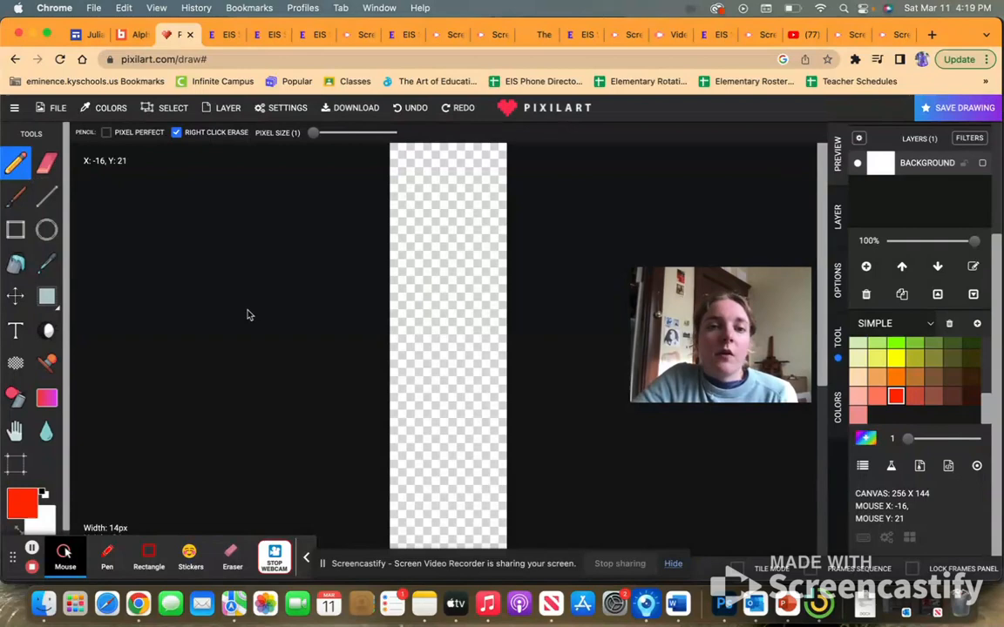
mouse_move(443, 169)
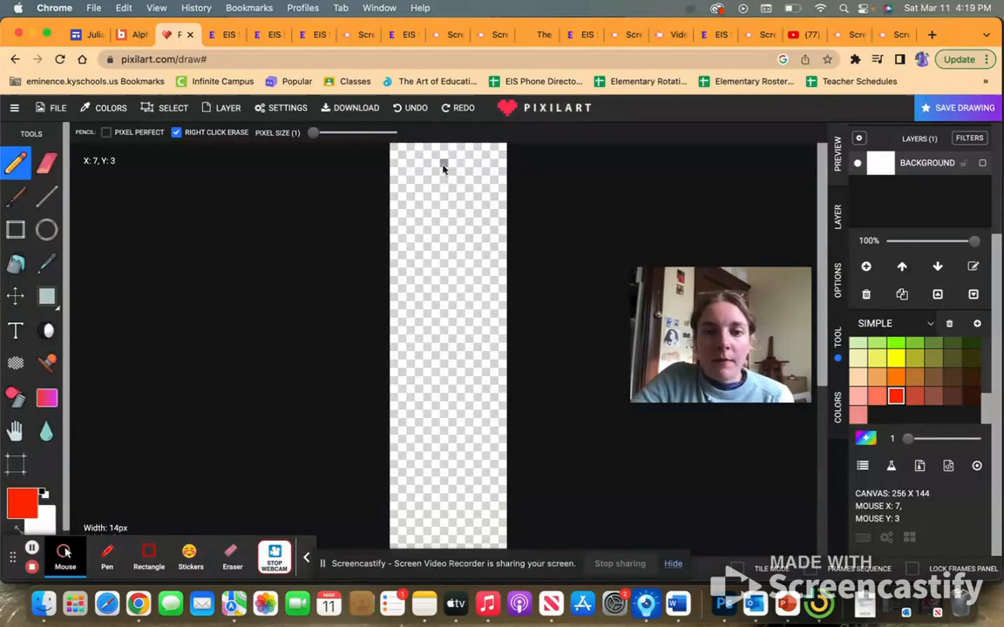
drag(443, 169, 477, 150)
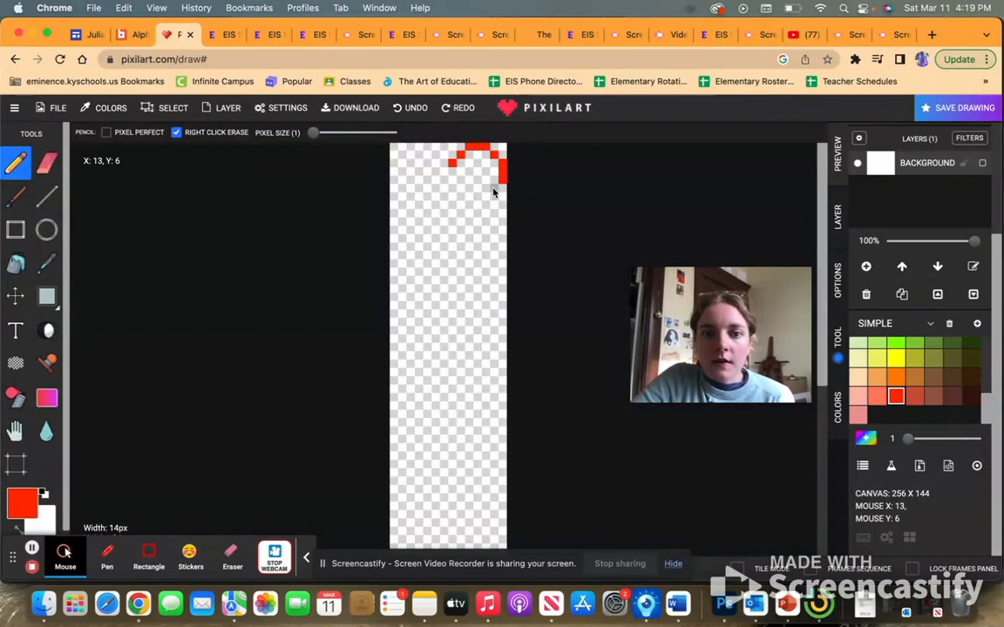
drag(496, 188, 467, 218)
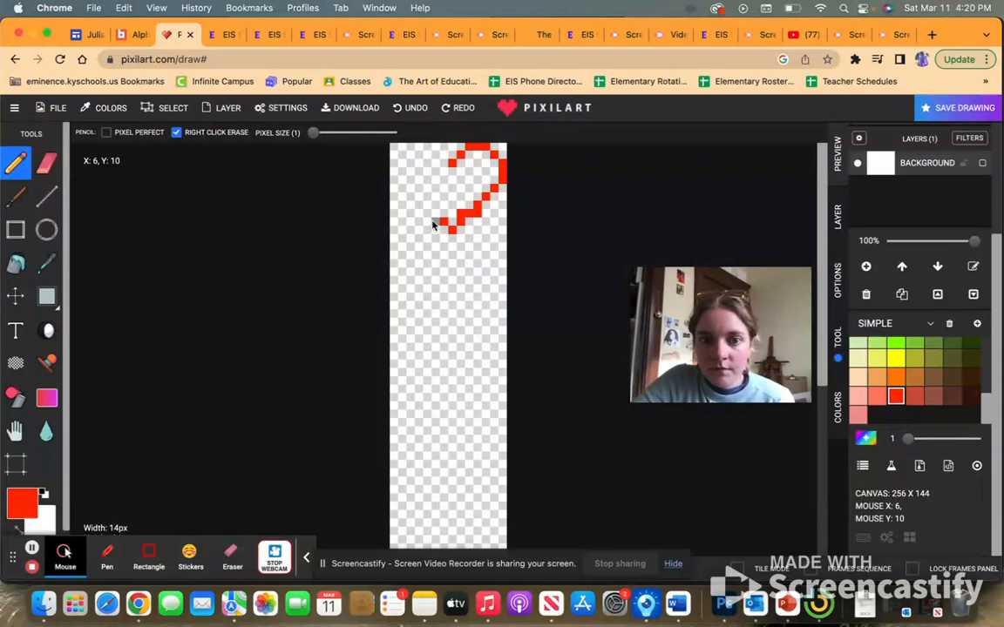
drag(444, 230, 400, 189)
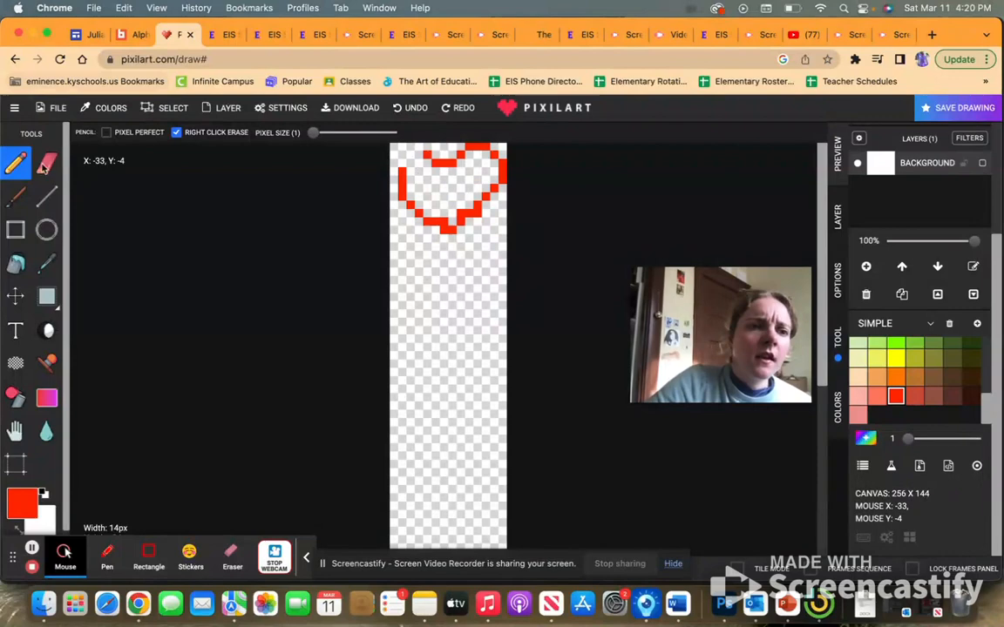
Erase the red heart, leaving the narrow canvas blank again
click(46, 164)
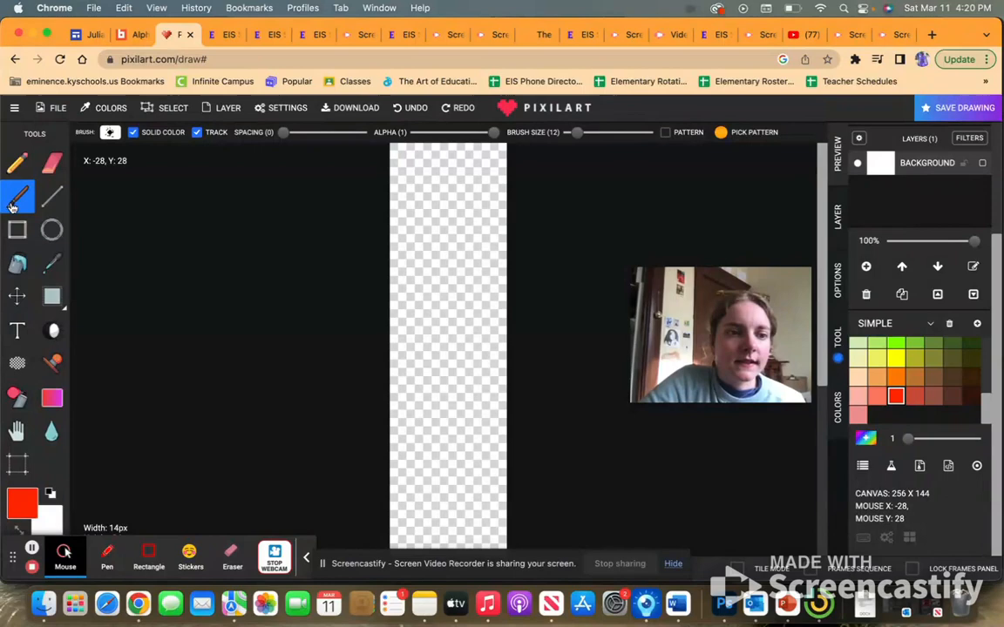
drag(448, 156, 410, 384)
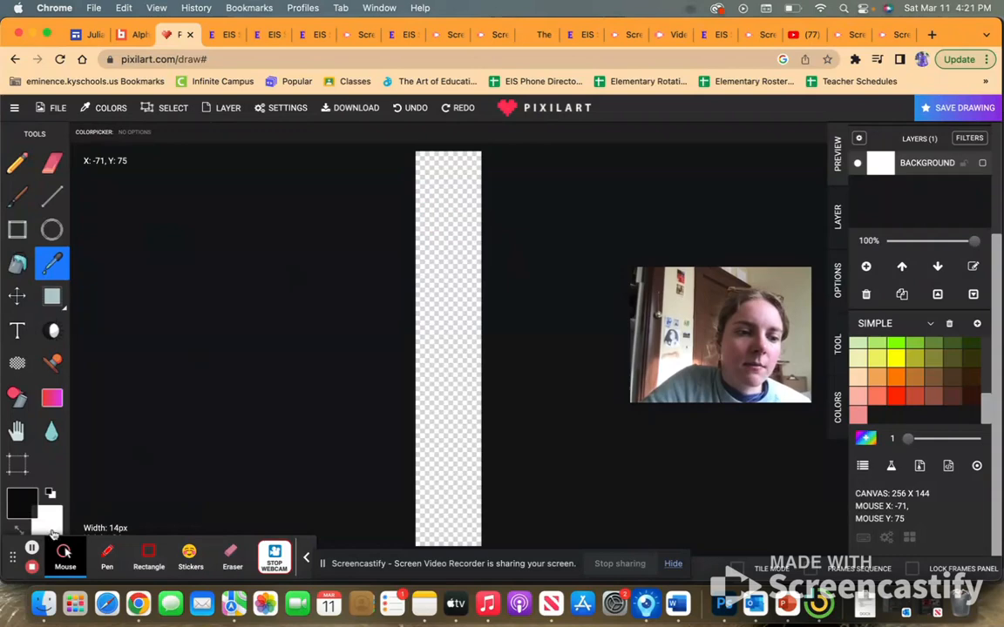
click(18, 331)
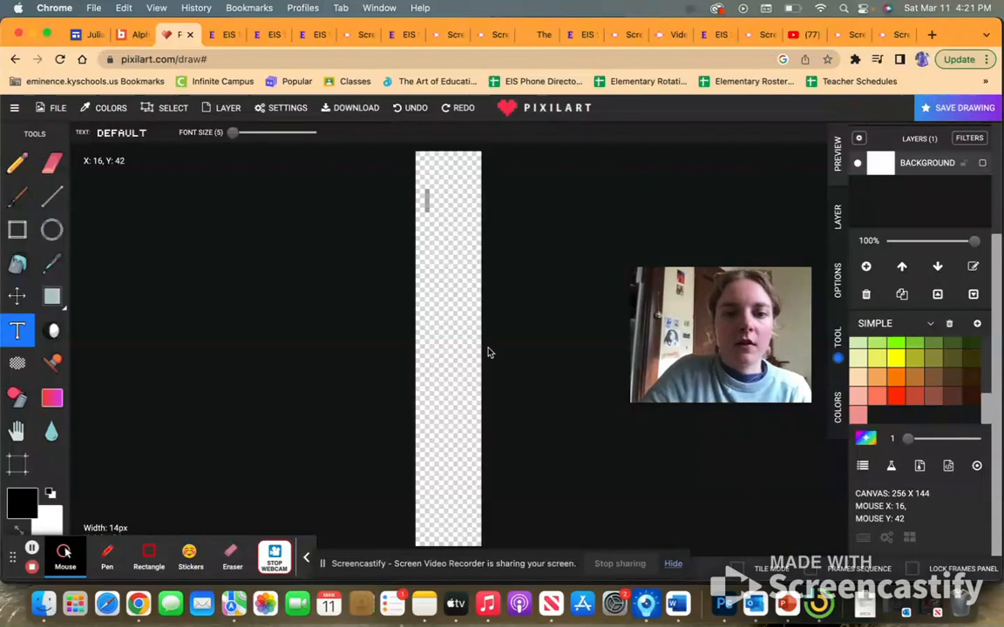
text(UU)
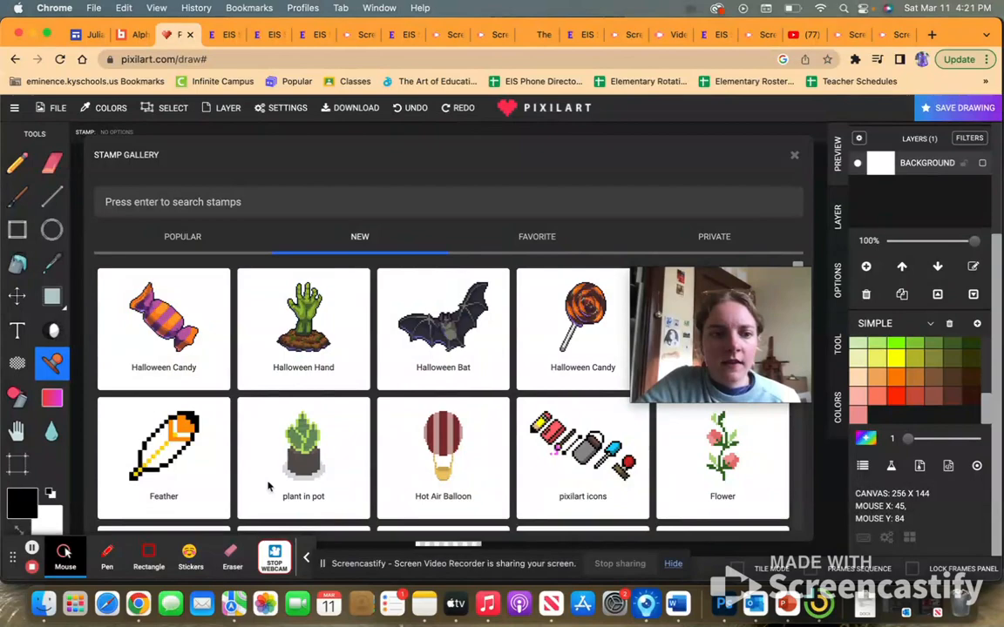
mouse_move(540, 394)
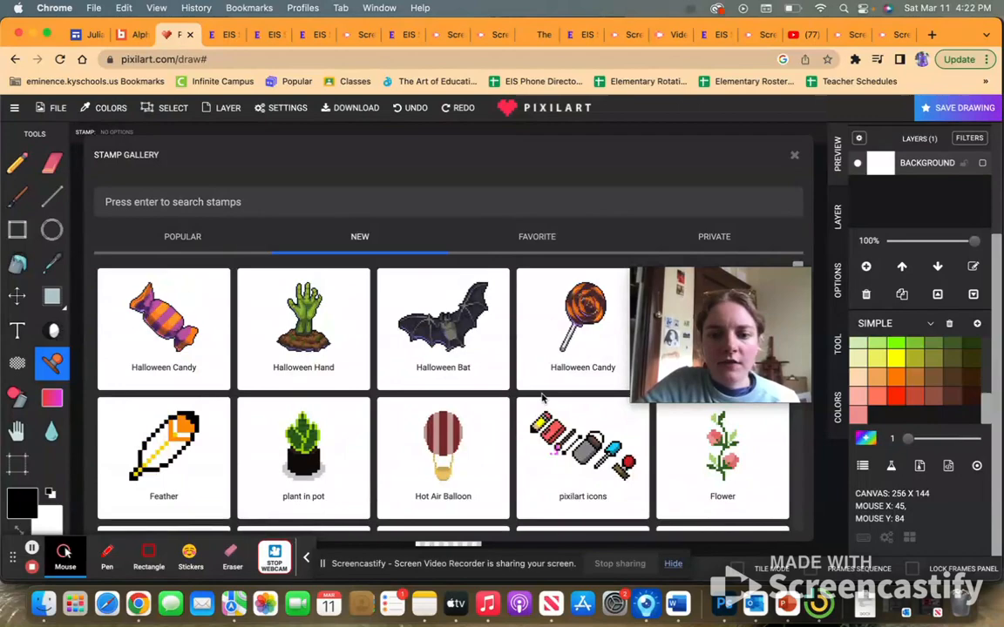
Pick a design from the New tab of the Stamp Gallery
click(721, 444)
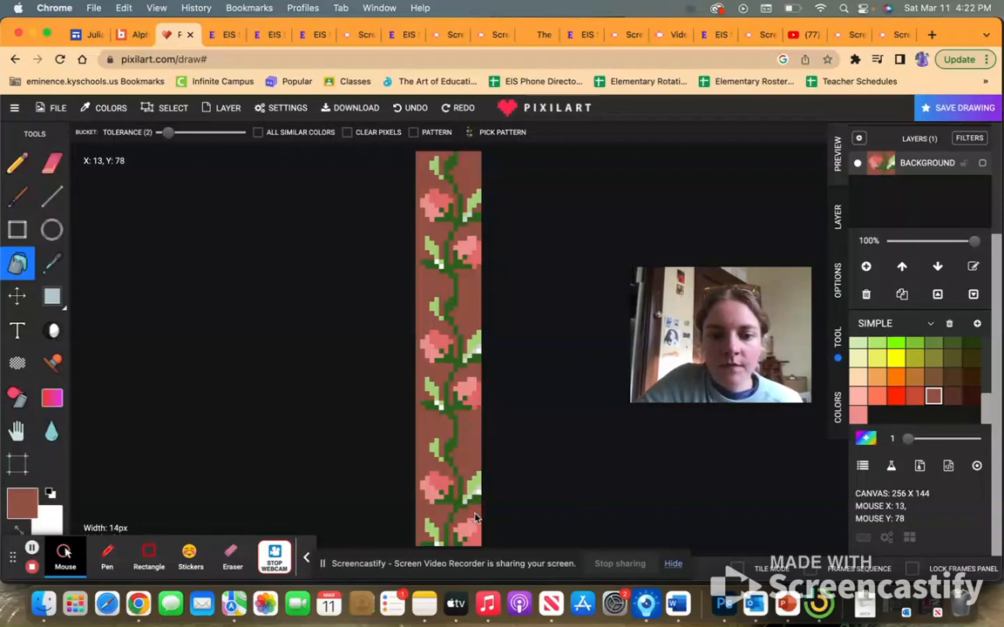
mouse_move(455, 207)
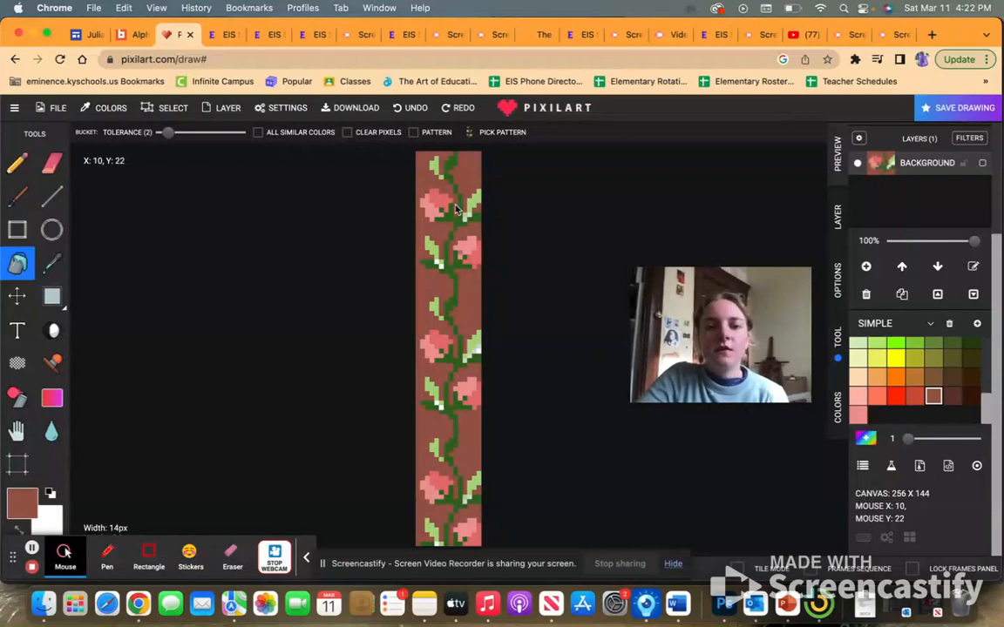